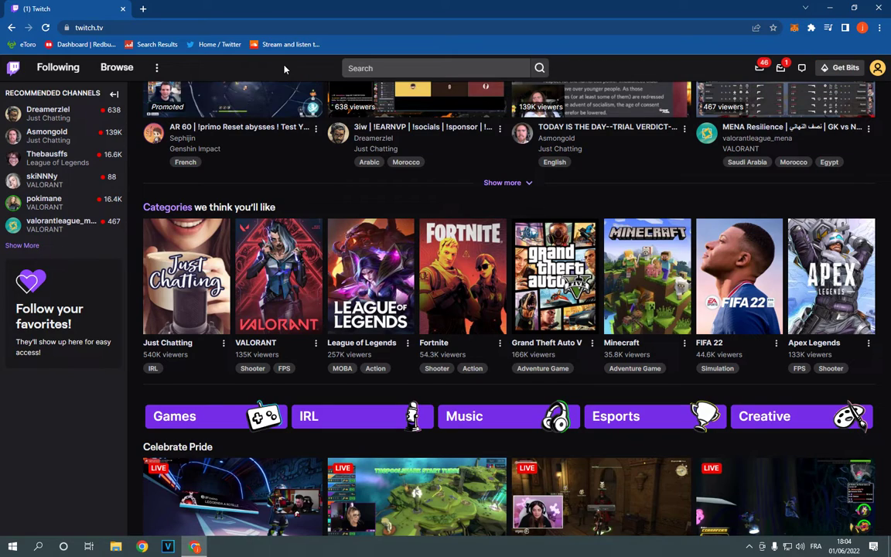
Step: Choose Settings from the profile avatar menu to reach the Profile settings page
left_click(880, 67)
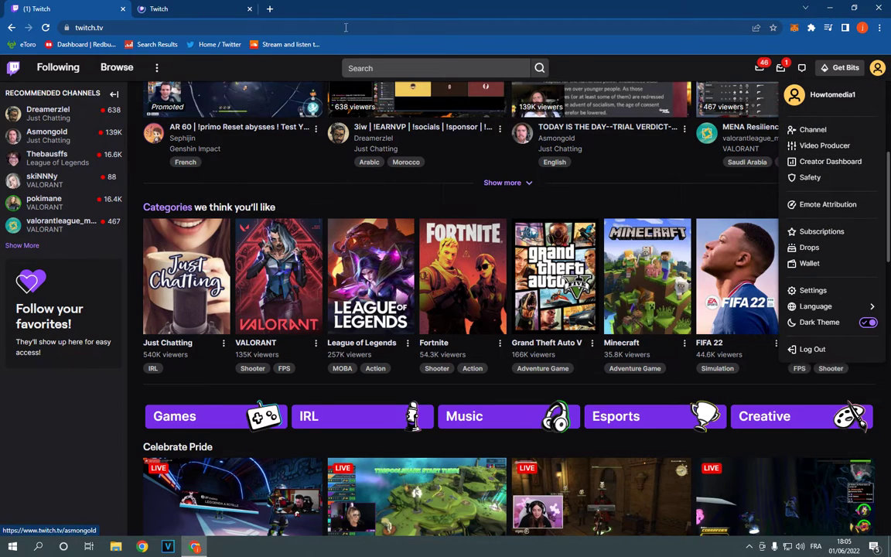
left_click(813, 290)
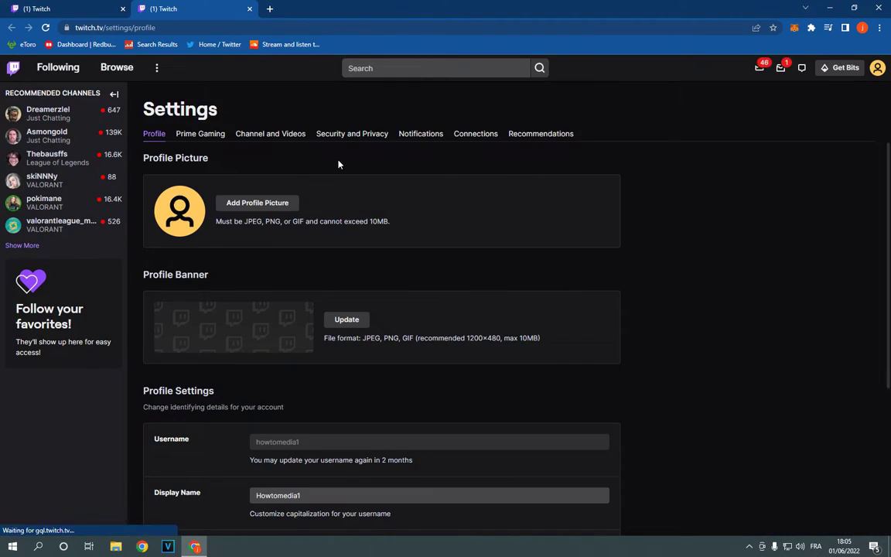
Step: Go through the Channel and Videos tab to the Creator Dashboard's Stream Manager
left_click(270, 133)
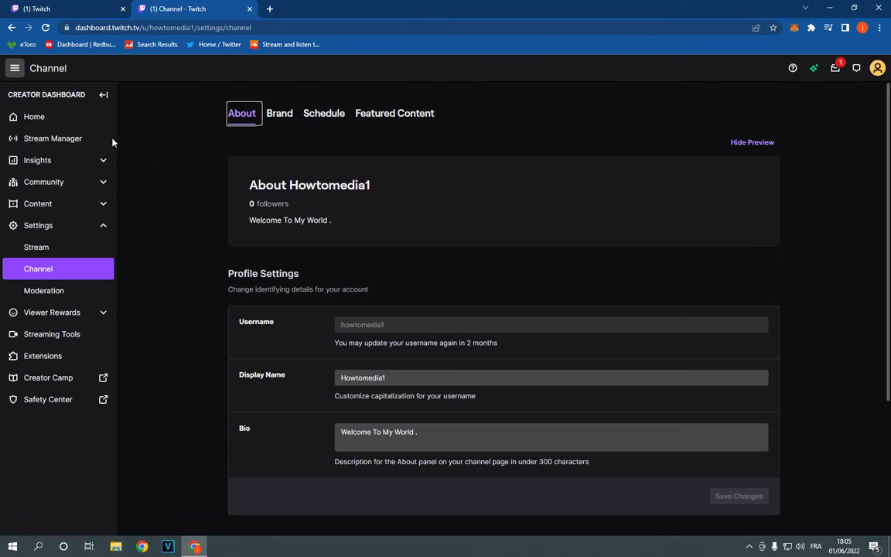
left_click(53, 138)
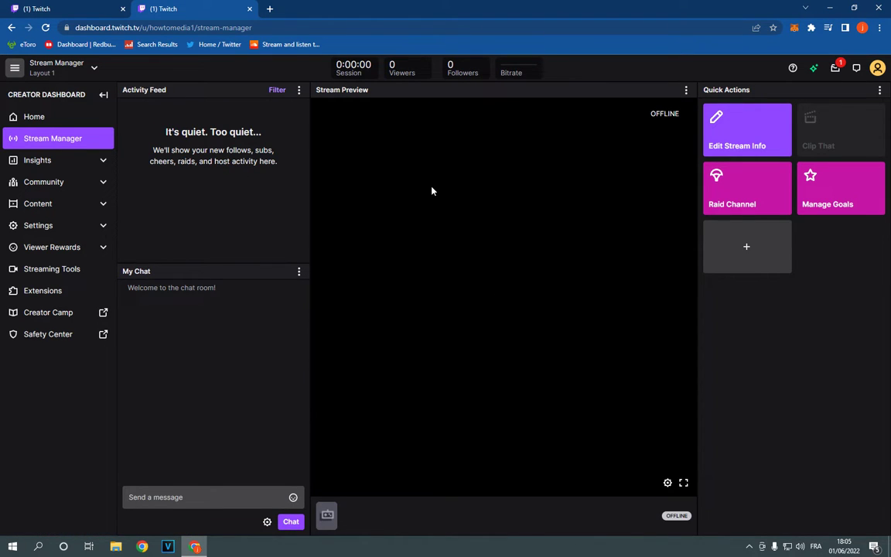
mouse_move(532, 208)
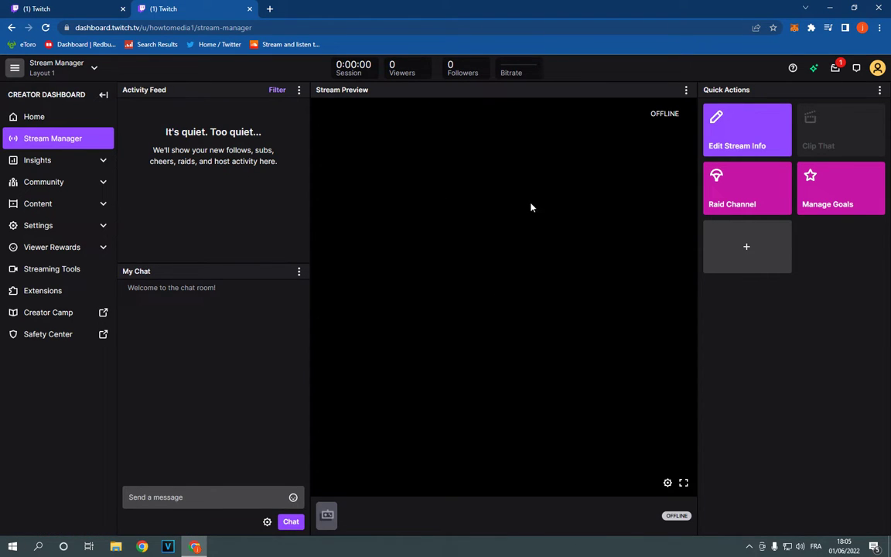
Step: Open the Edit Stream Info dialog and place the cursor in the empty Title box
left_click(746, 129)
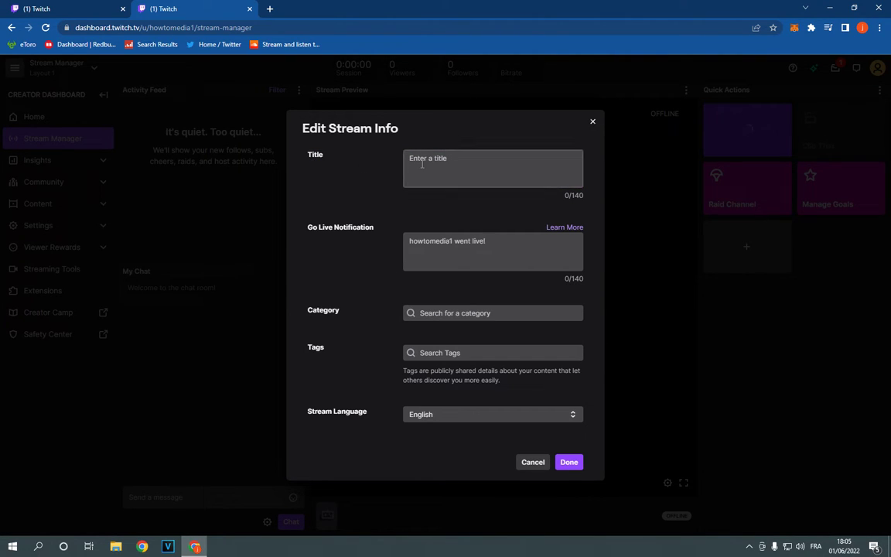
left_click(493, 168)
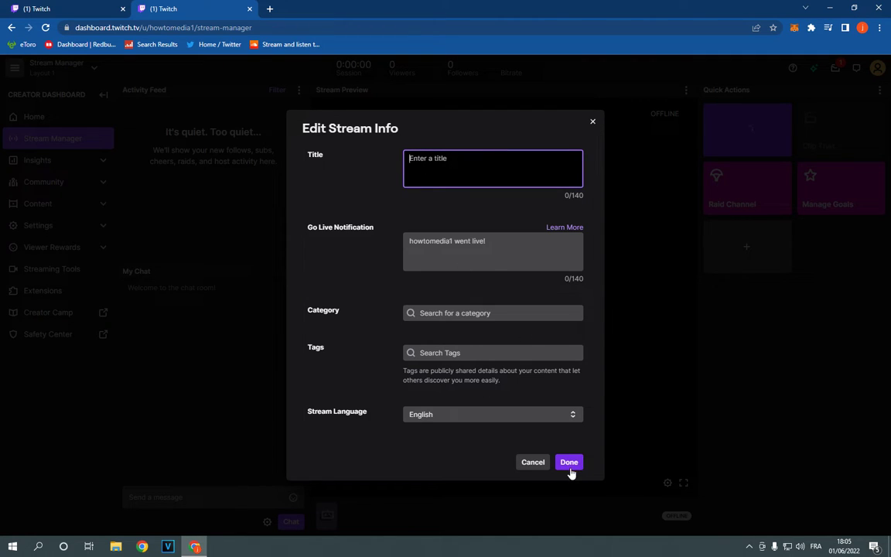
mouse_move(509, 275)
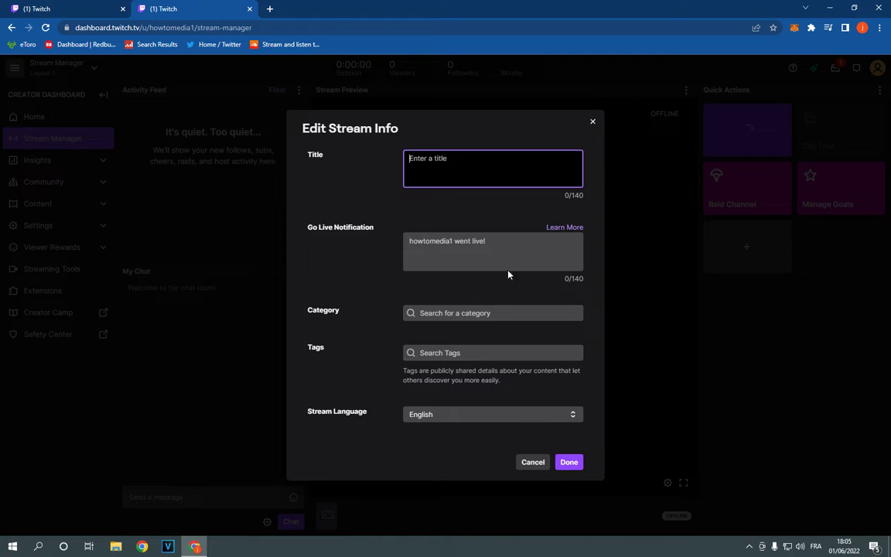